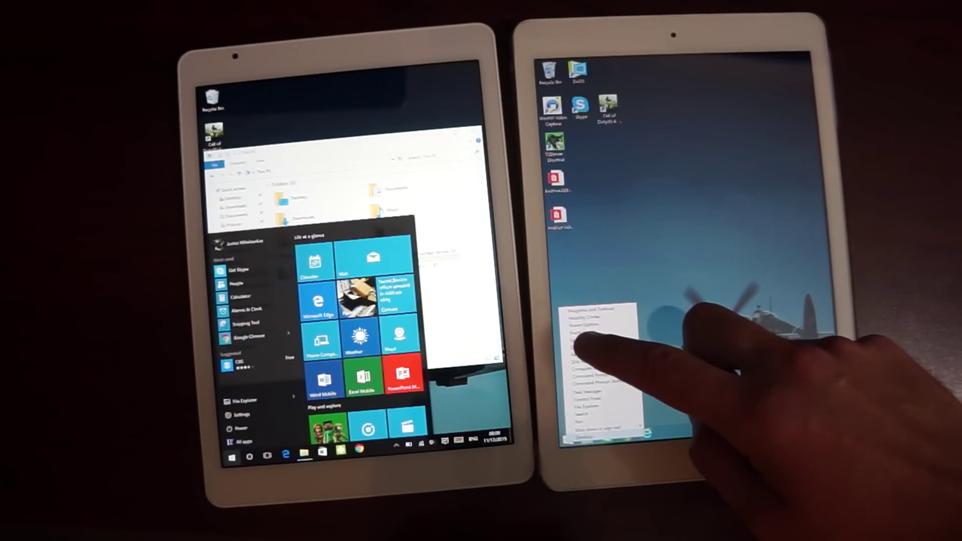
{"action": "left_click", "coordinate": [579, 352]}
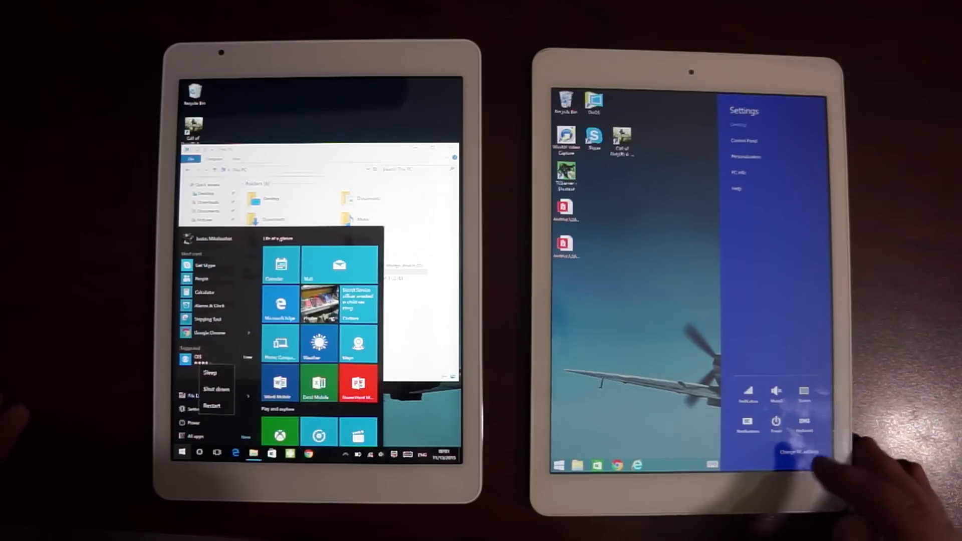
{"action": "left_click", "coordinate": [775, 424]}
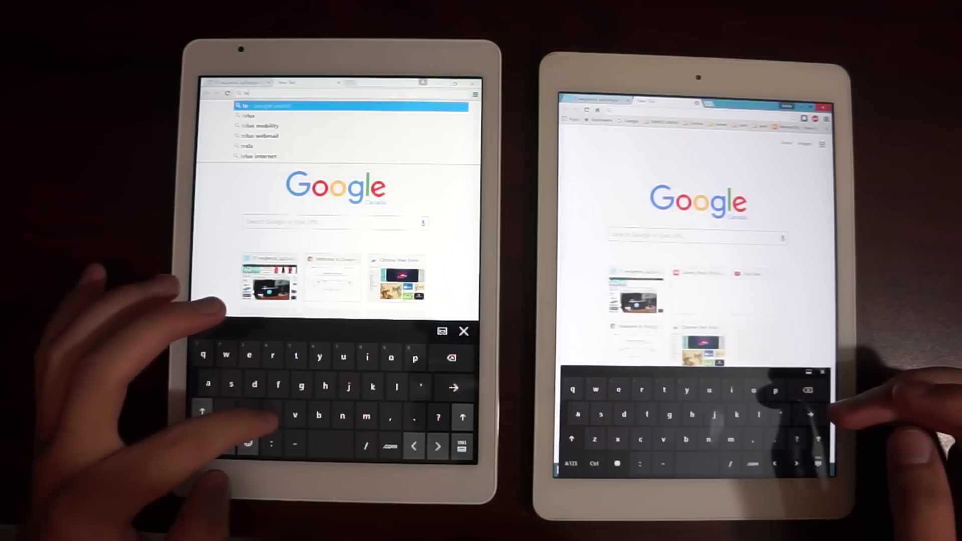
{"action": "type", "text": "youtube"}
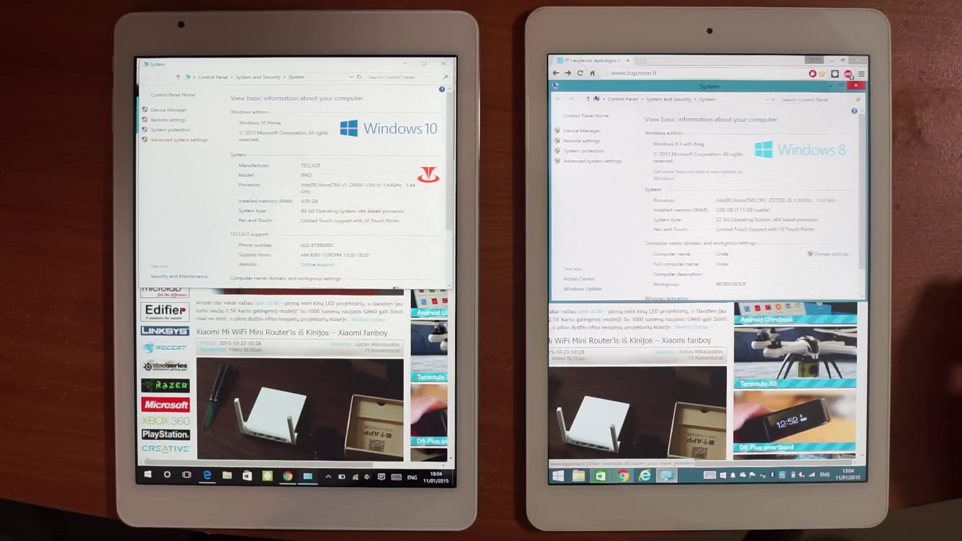
{"action": "left_click", "coordinate": [147, 475]}
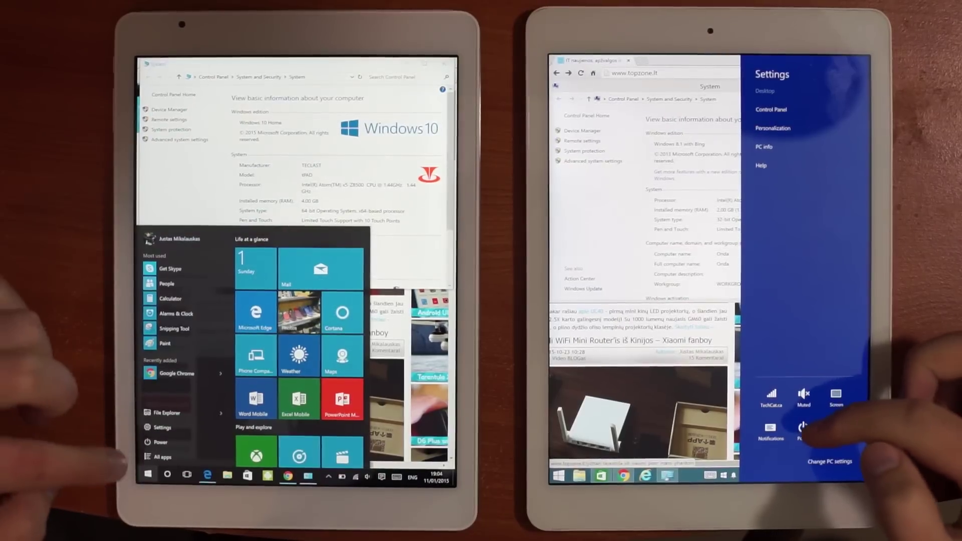
{"action": "left_click", "coordinate": [160, 443]}
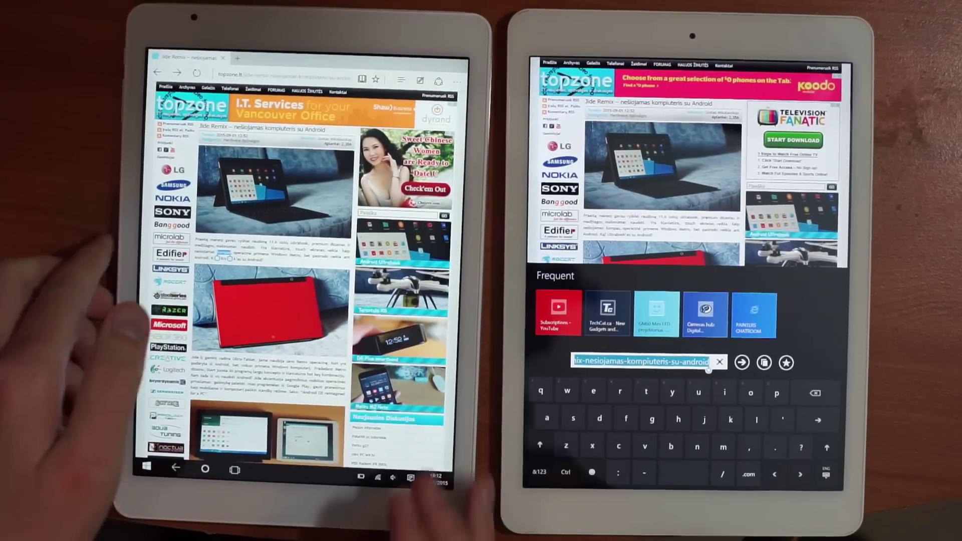
{"action": "left_click", "coordinate": [293, 79]}
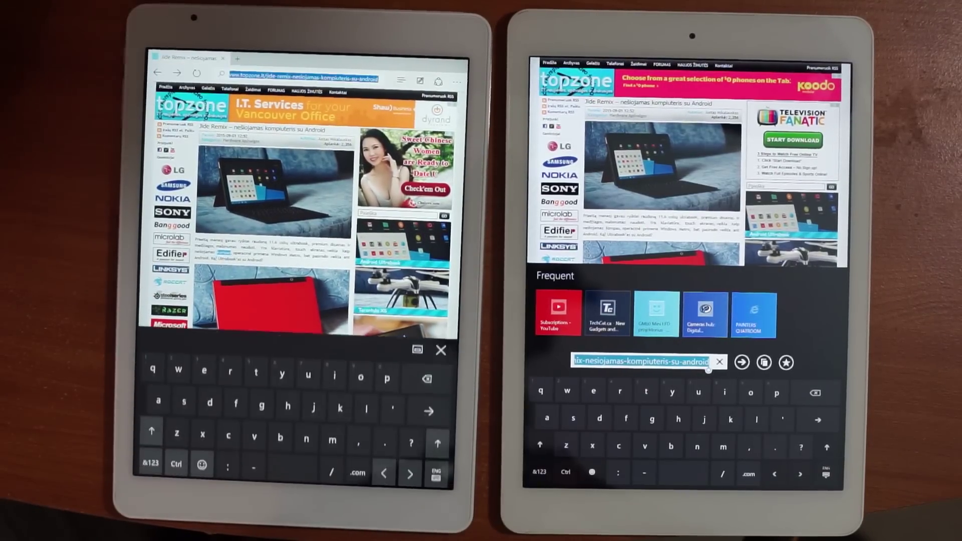